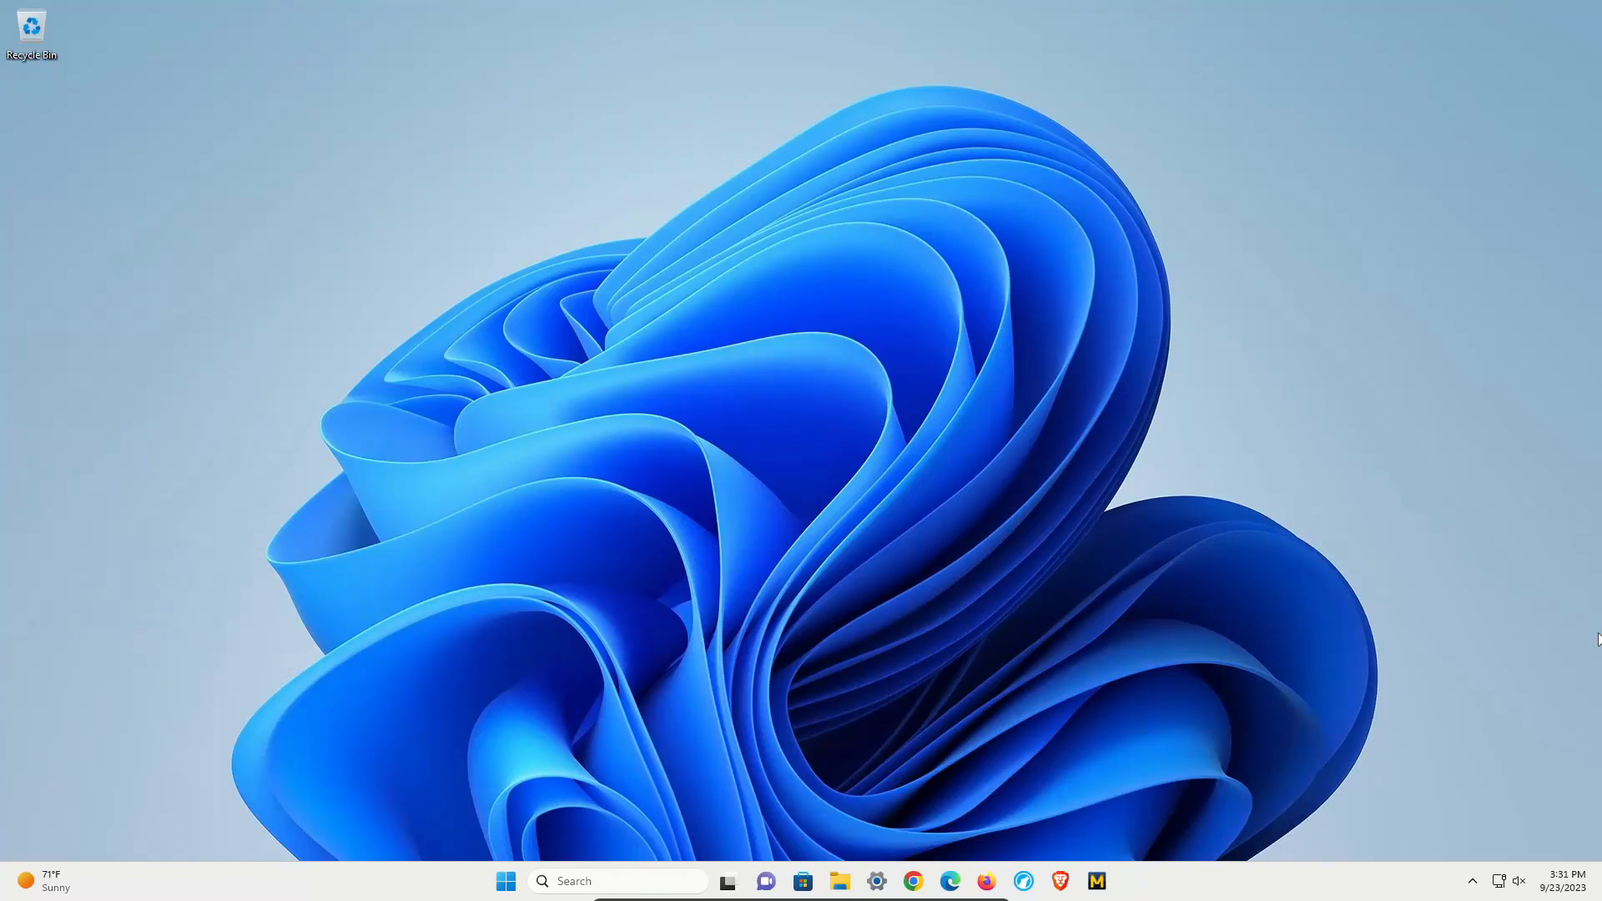
pyautogui.moveTo(470, 894)
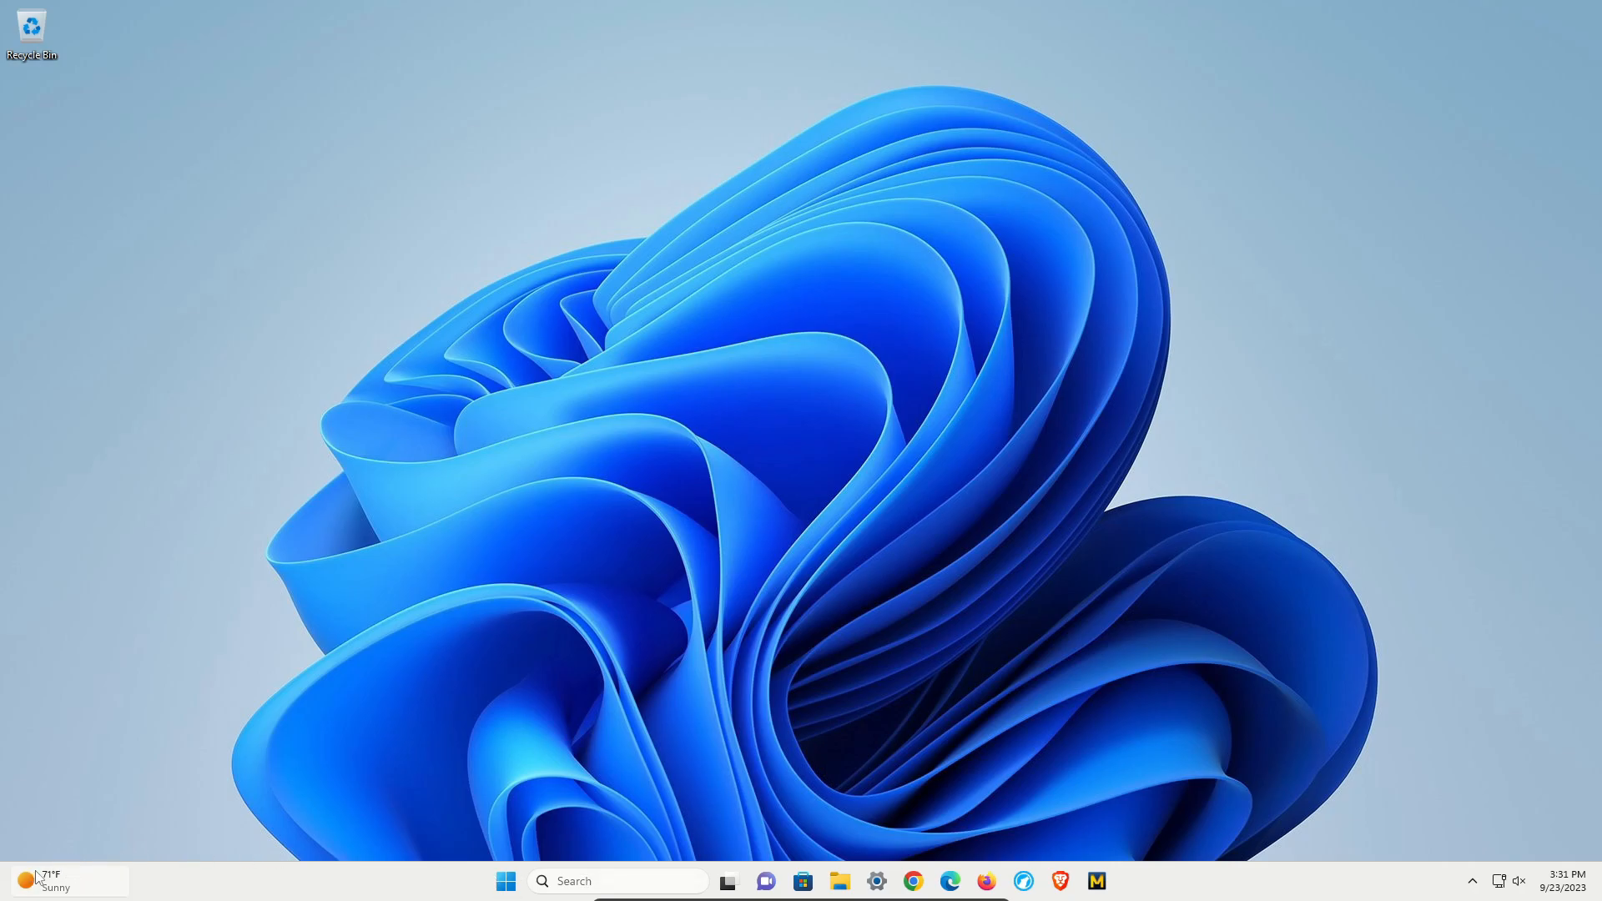
pyautogui.moveTo(307, 890)
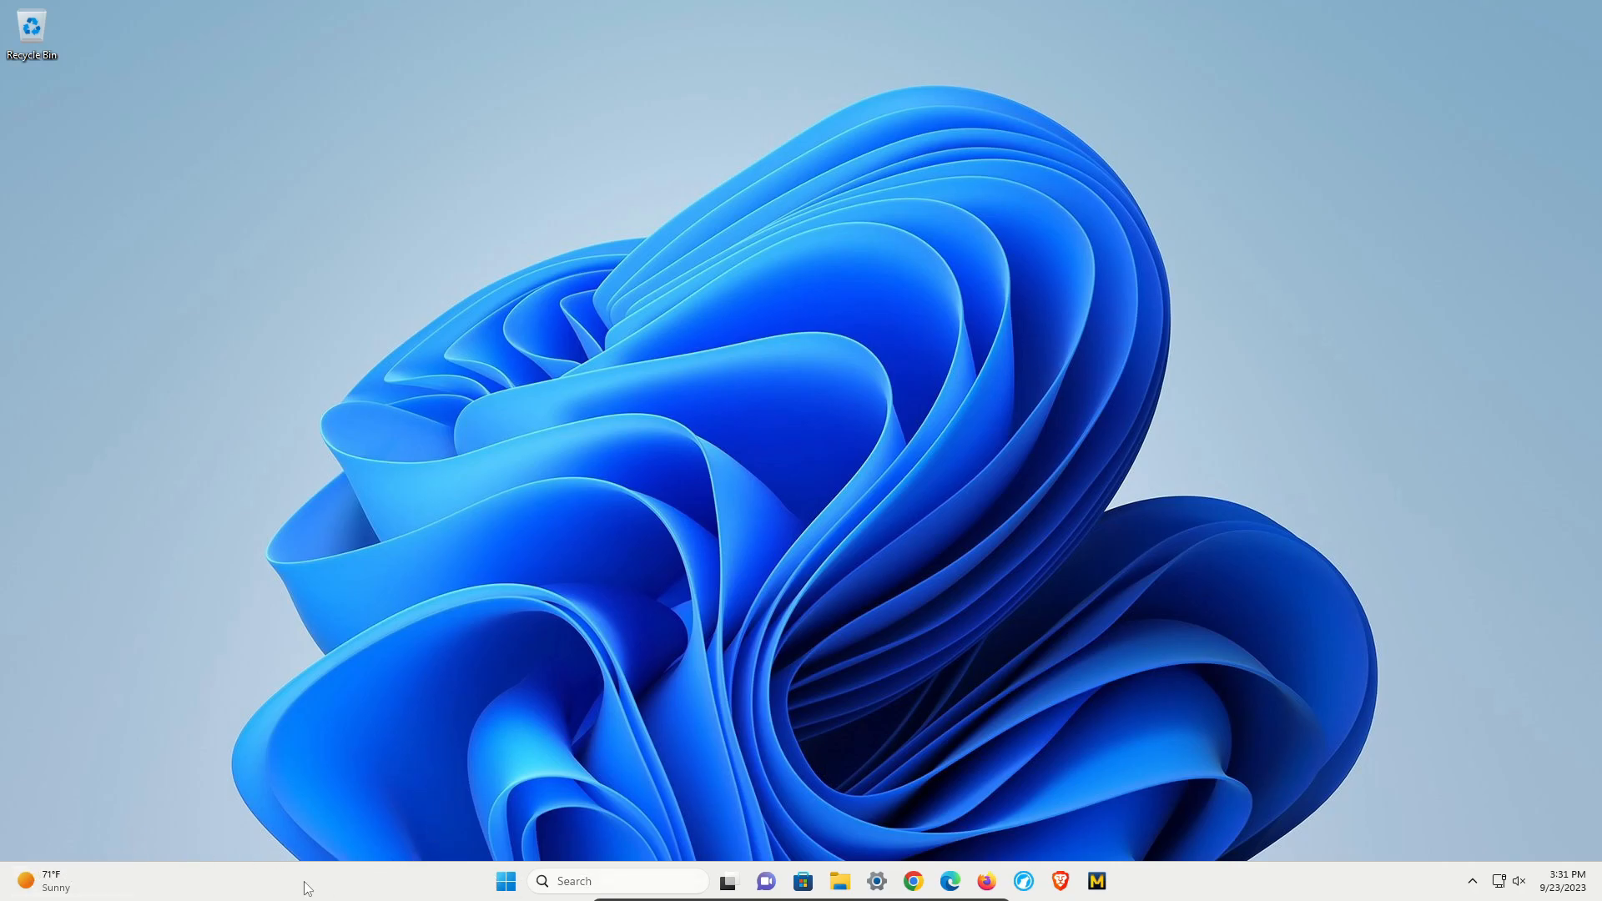
pyautogui.moveTo(340, 881)
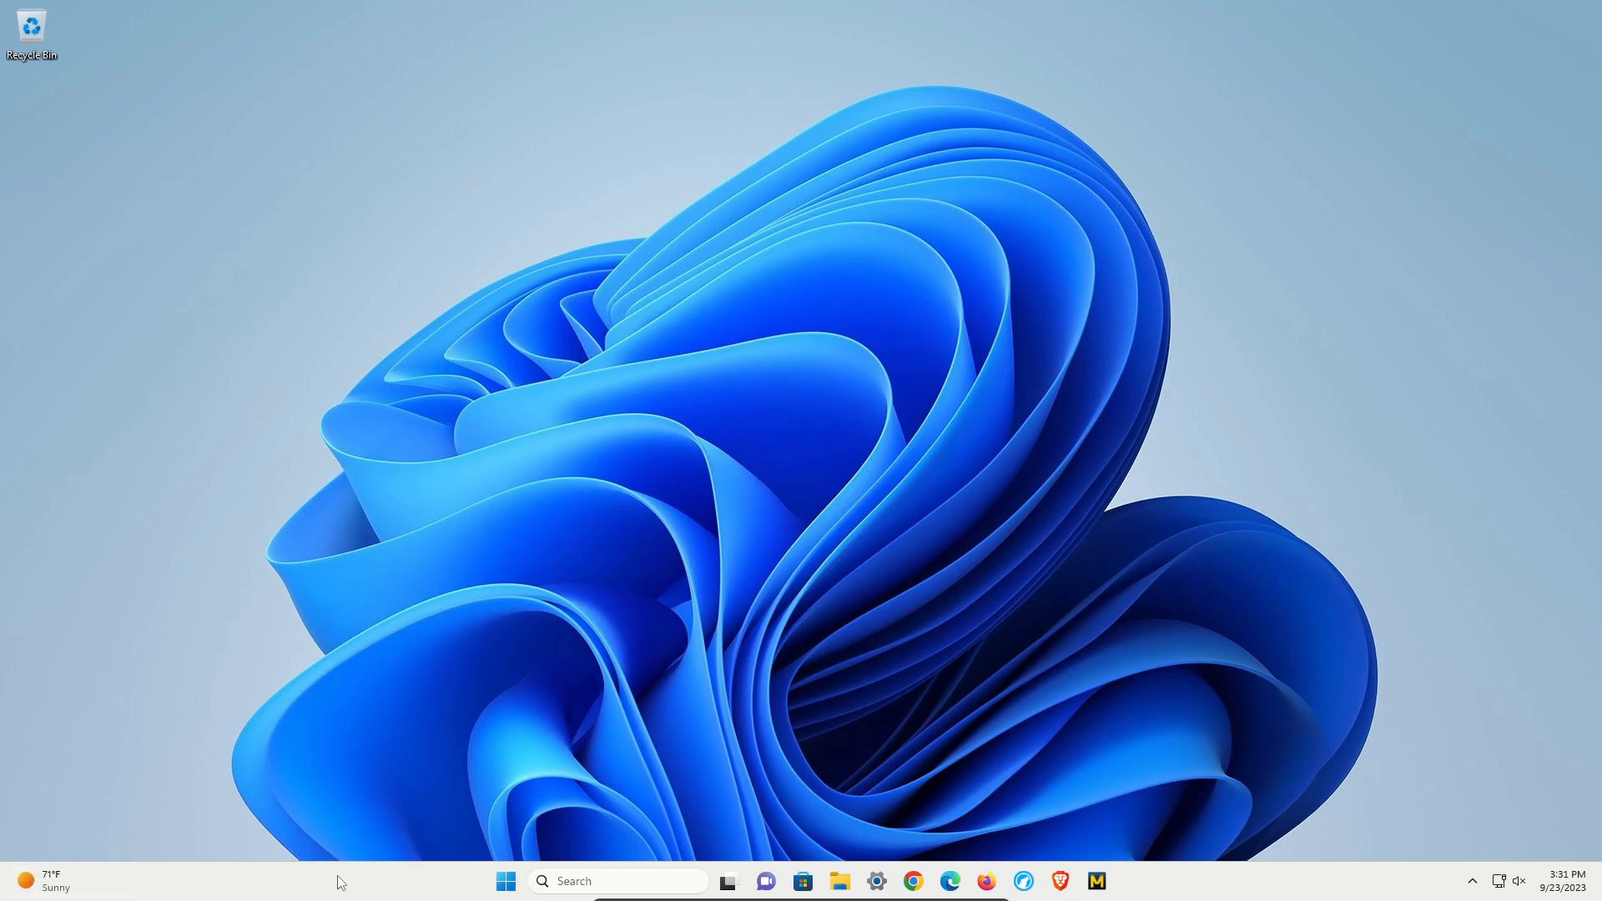
# Reach Taskbar settings from the taskbar's shortcut menu and expand Taskbar behaviors.
pyautogui.rightClick(341, 882)
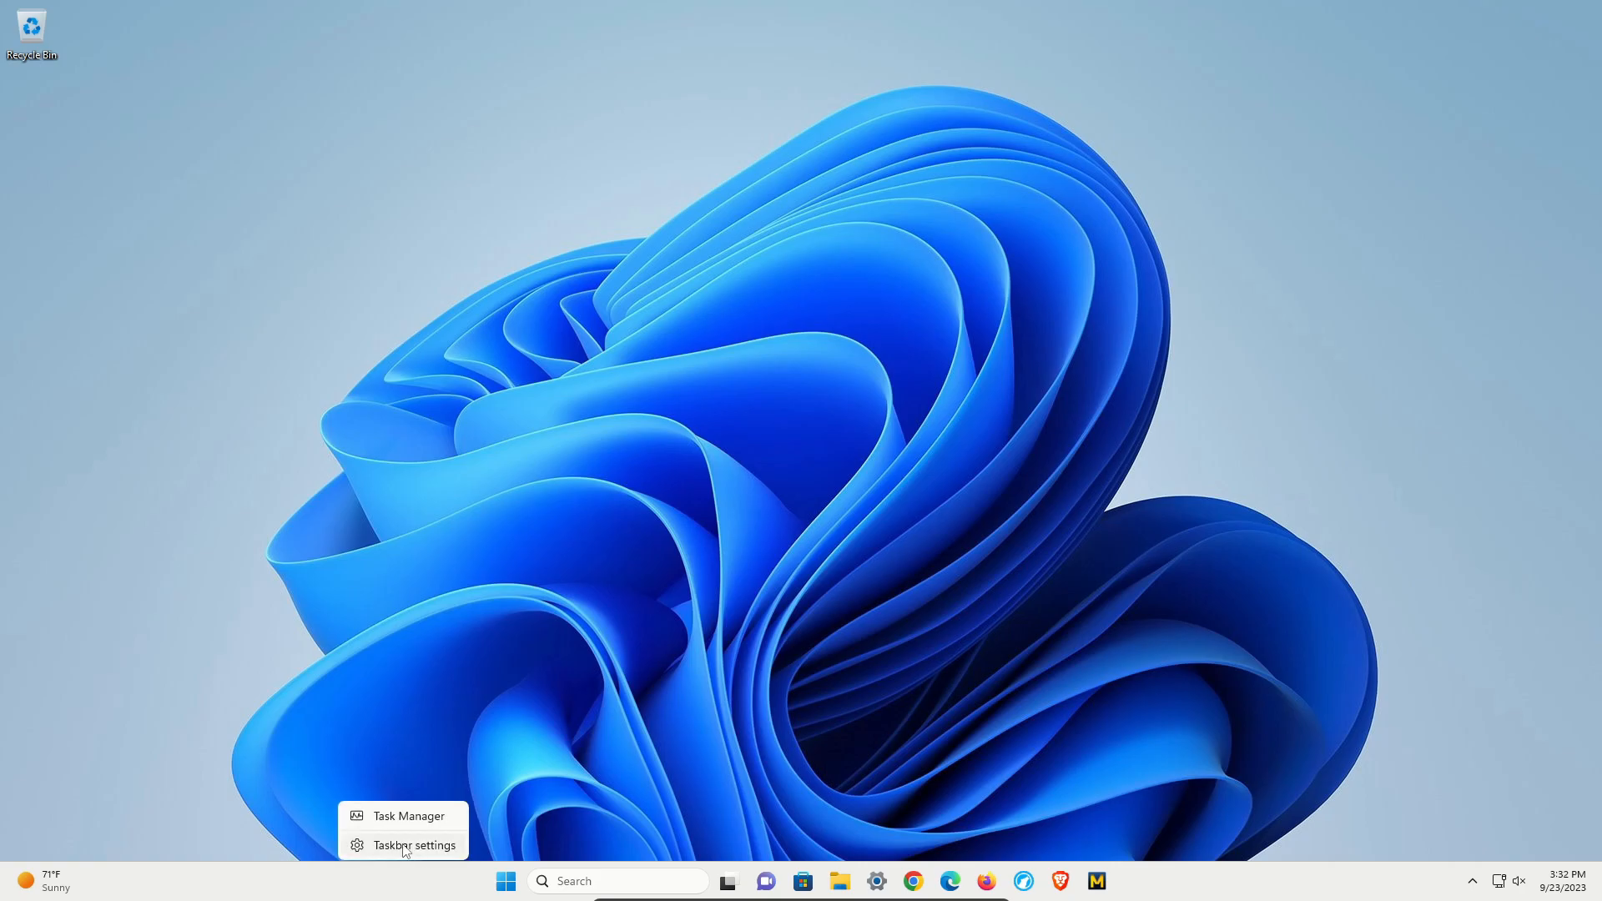
pyautogui.click(412, 844)
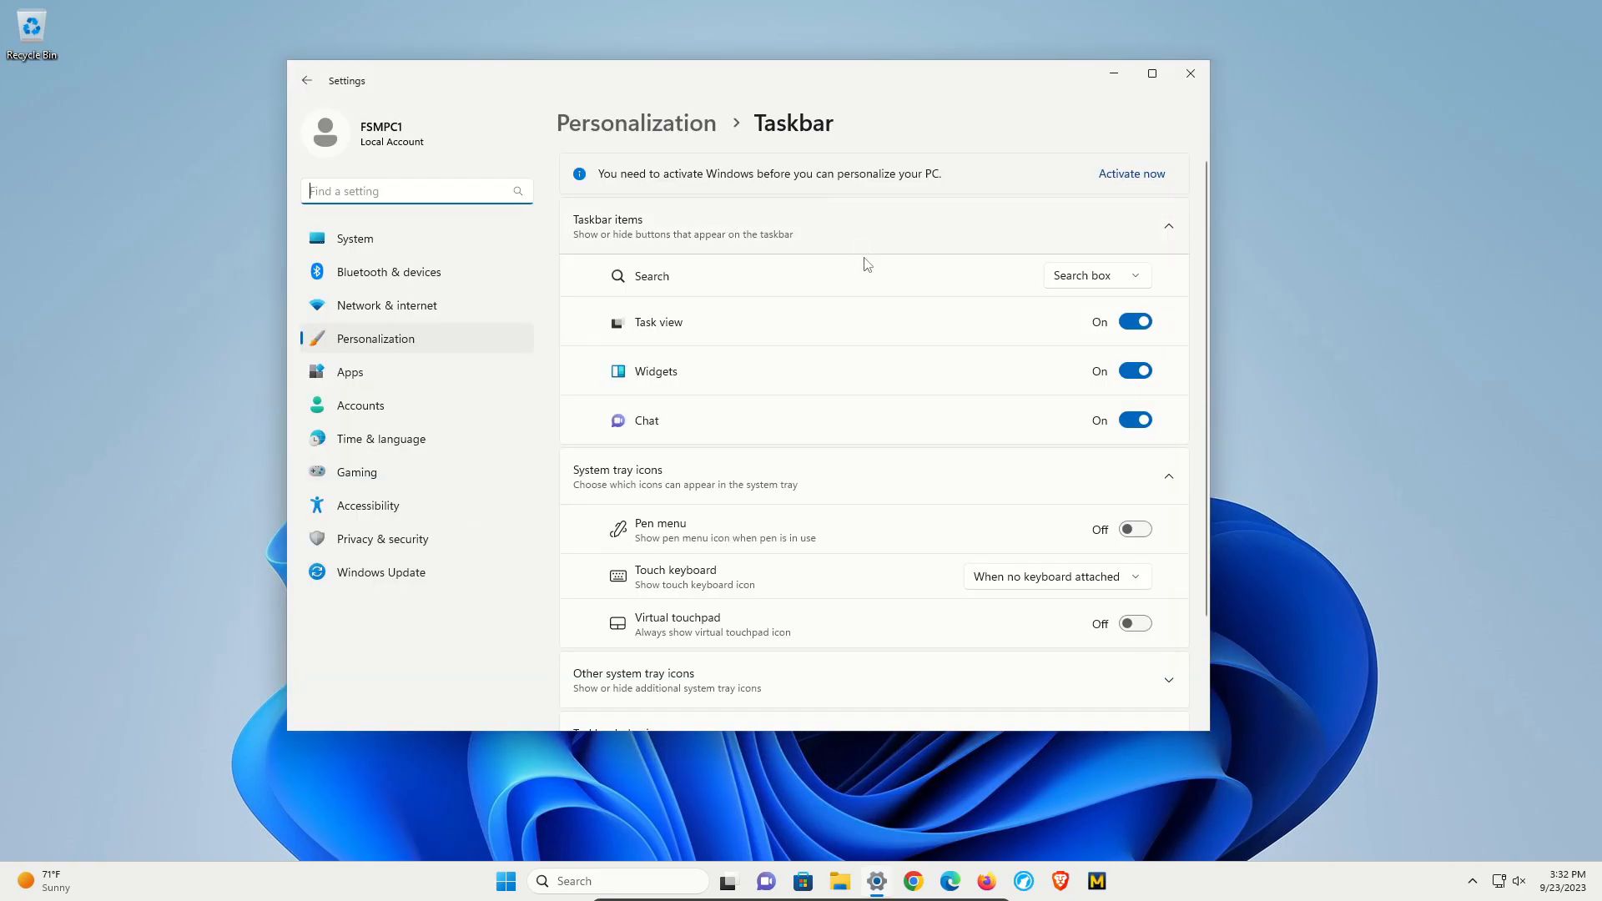
pyautogui.scroll(-3)
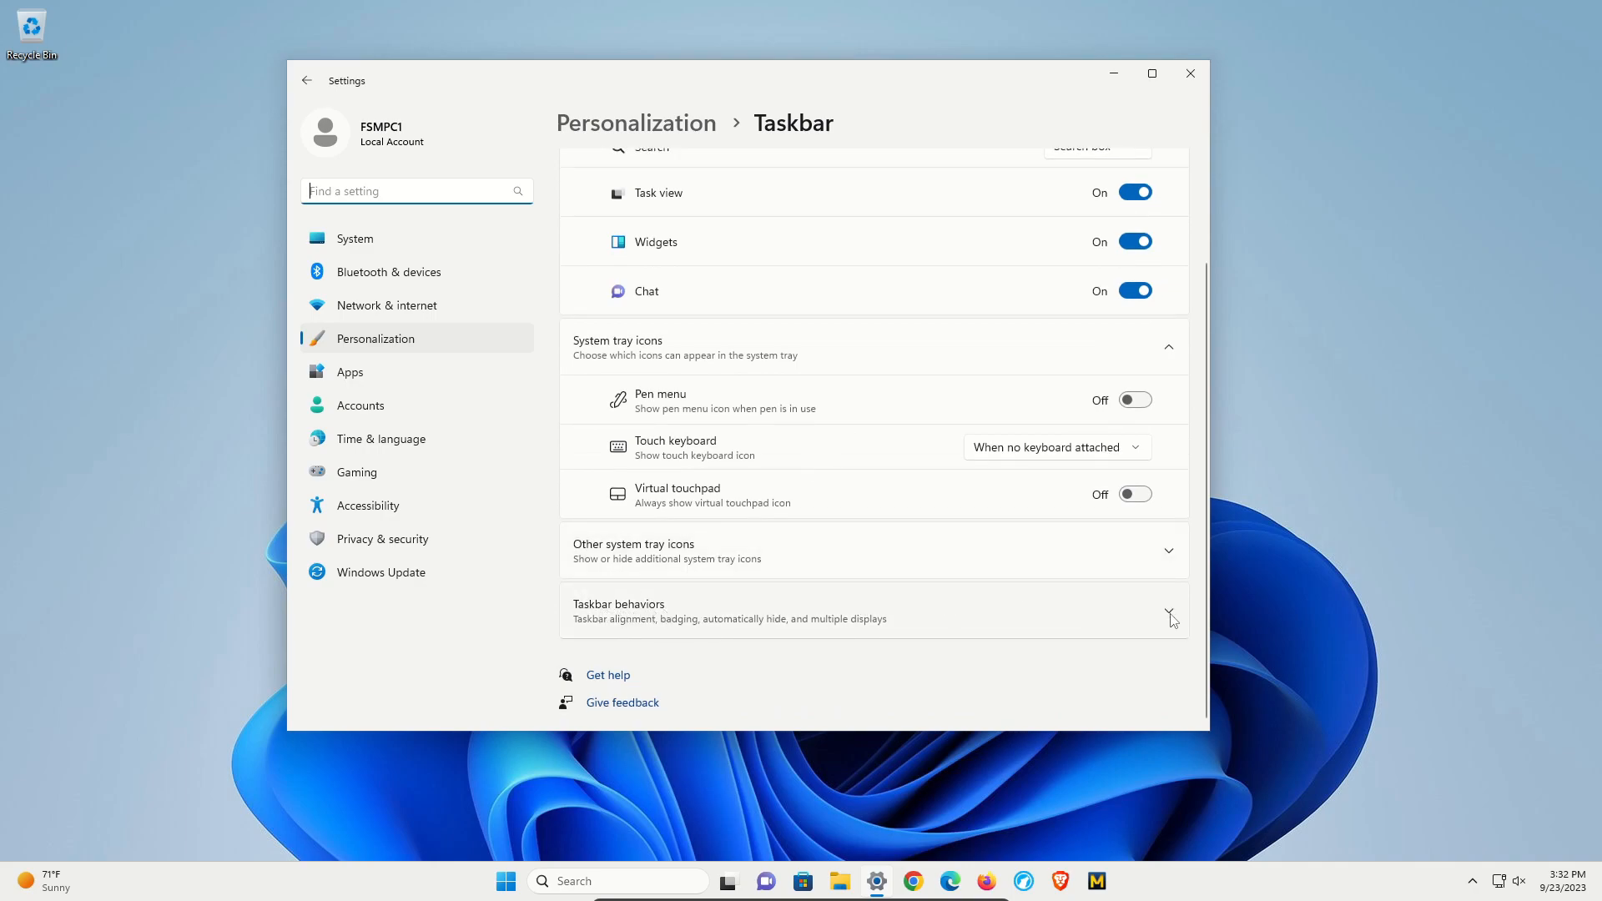
pyautogui.click(1170, 610)
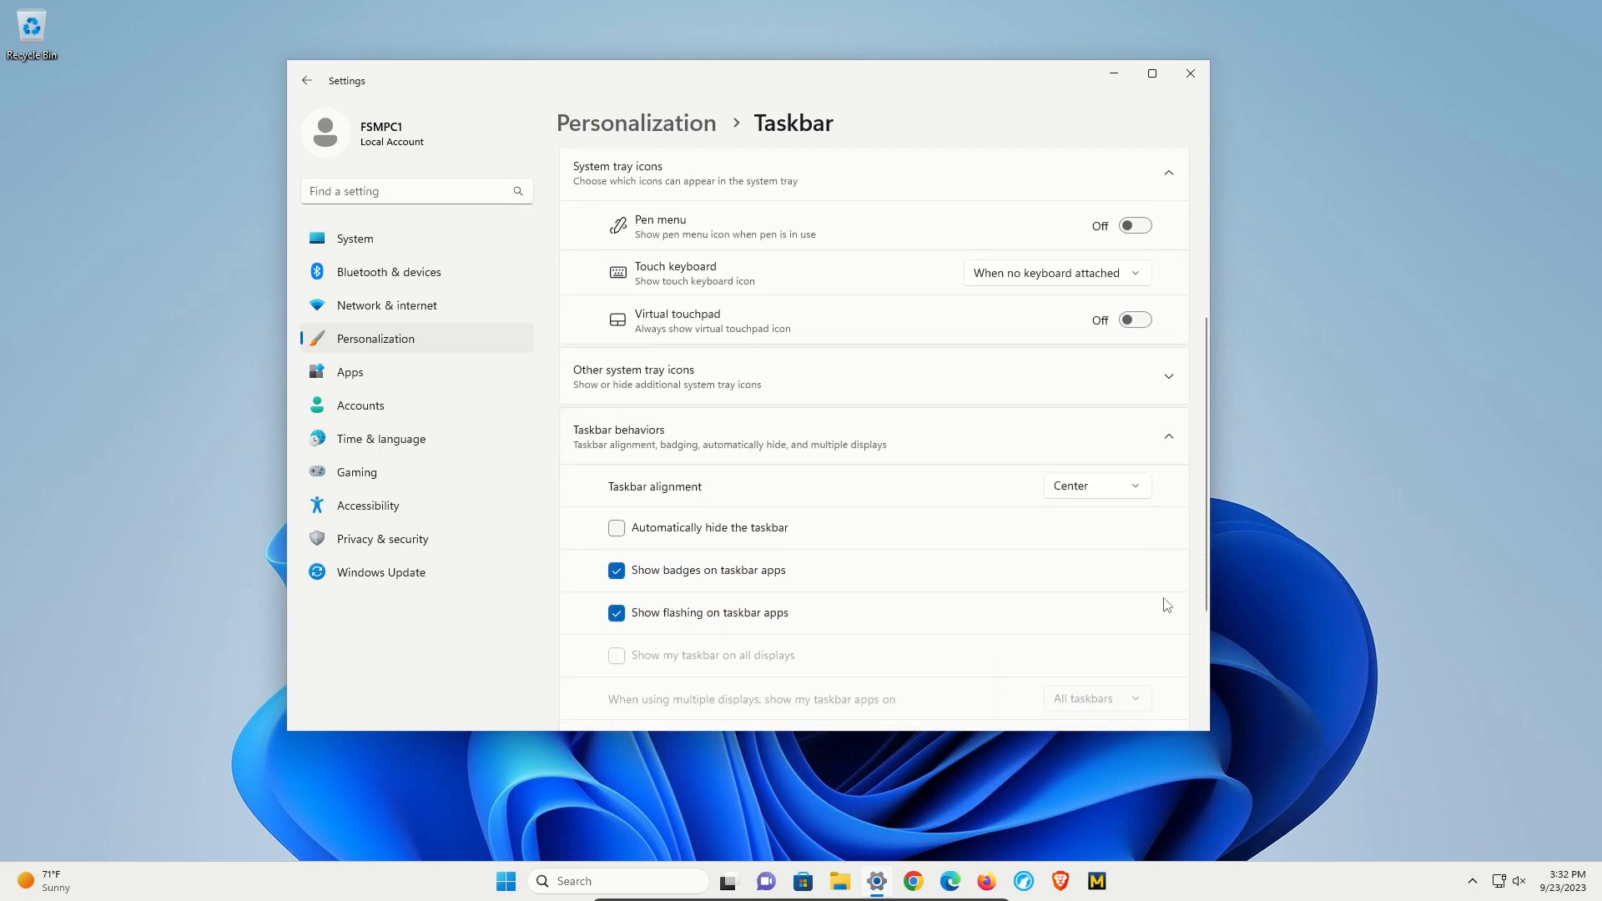
# Set Taskbar alignment to Left and confirm Start now opens from the left edge.
pyautogui.click(1095, 486)
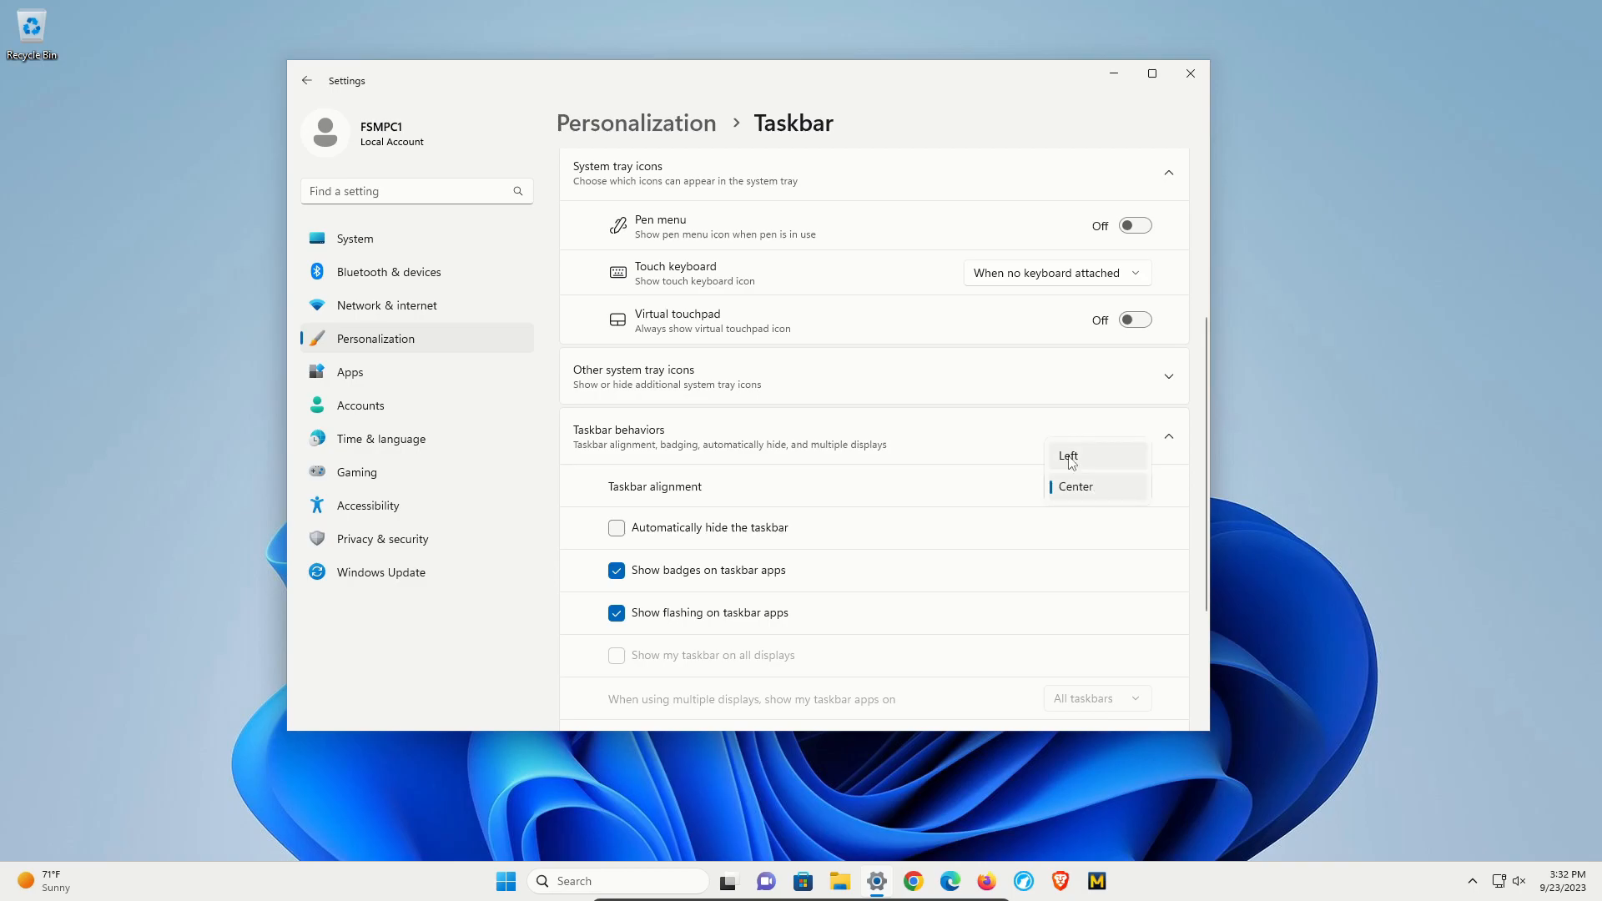
pyautogui.click(1068, 456)
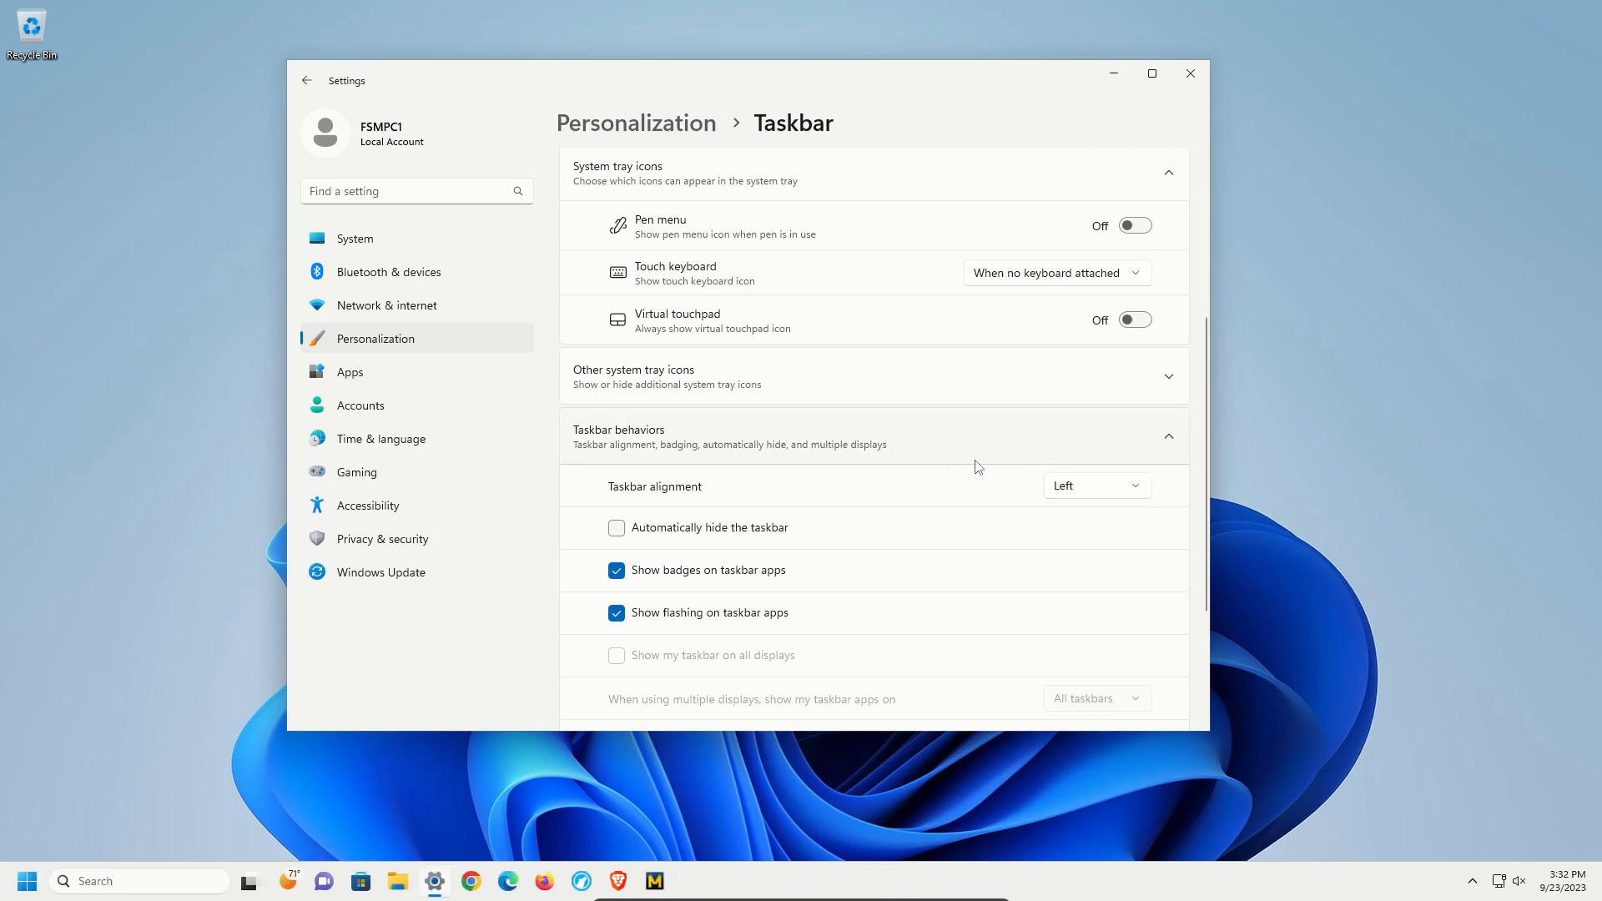
pyautogui.click(25, 880)
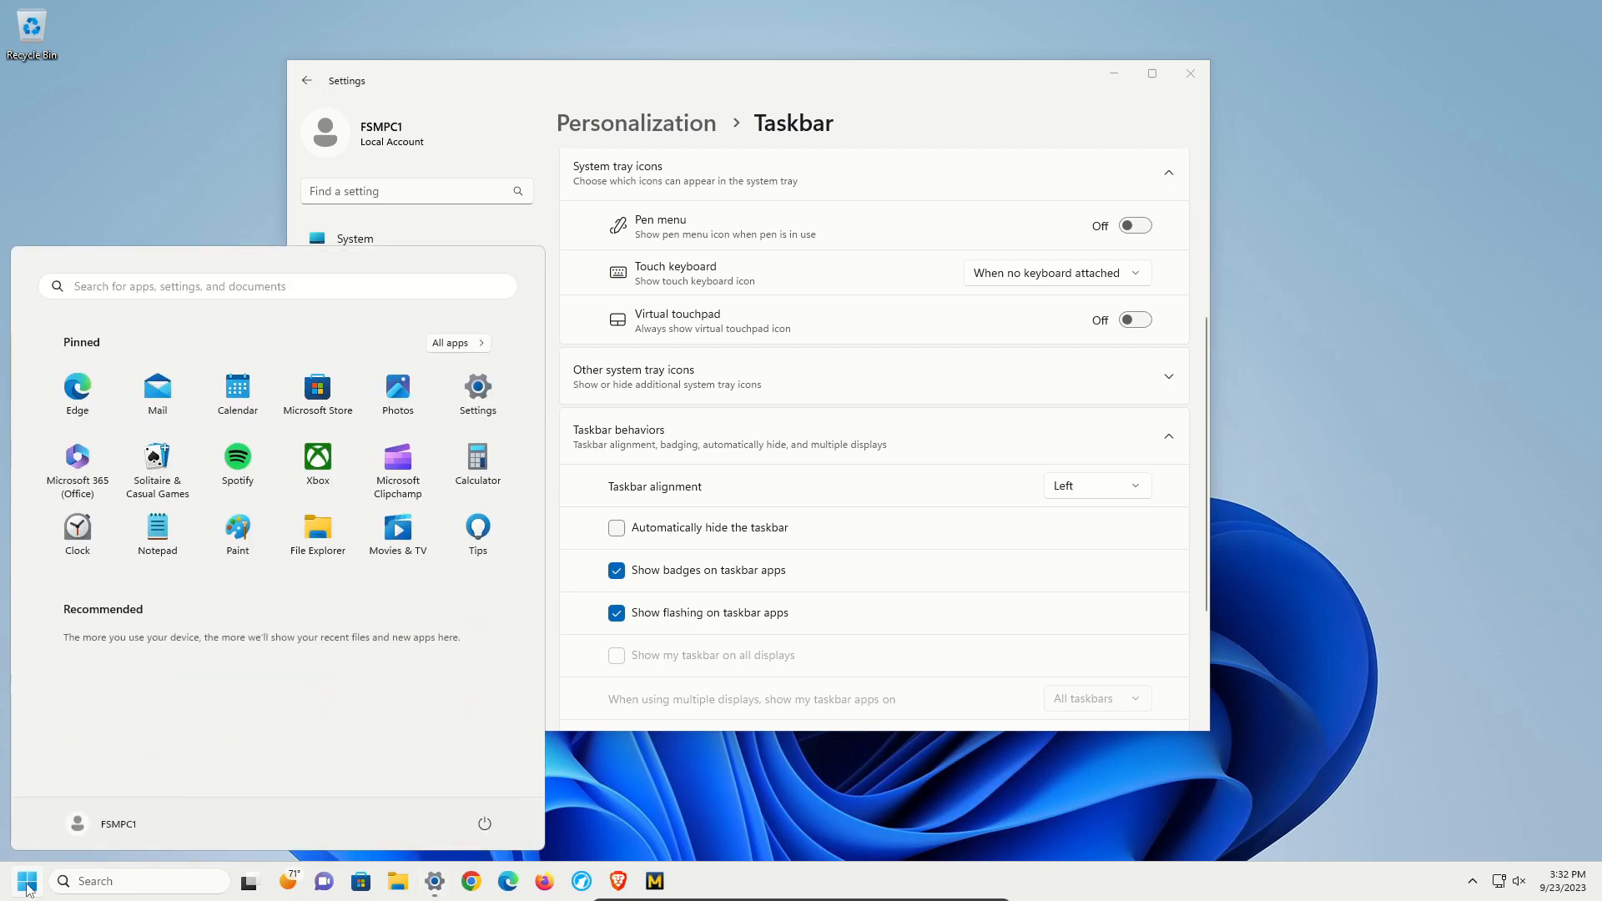